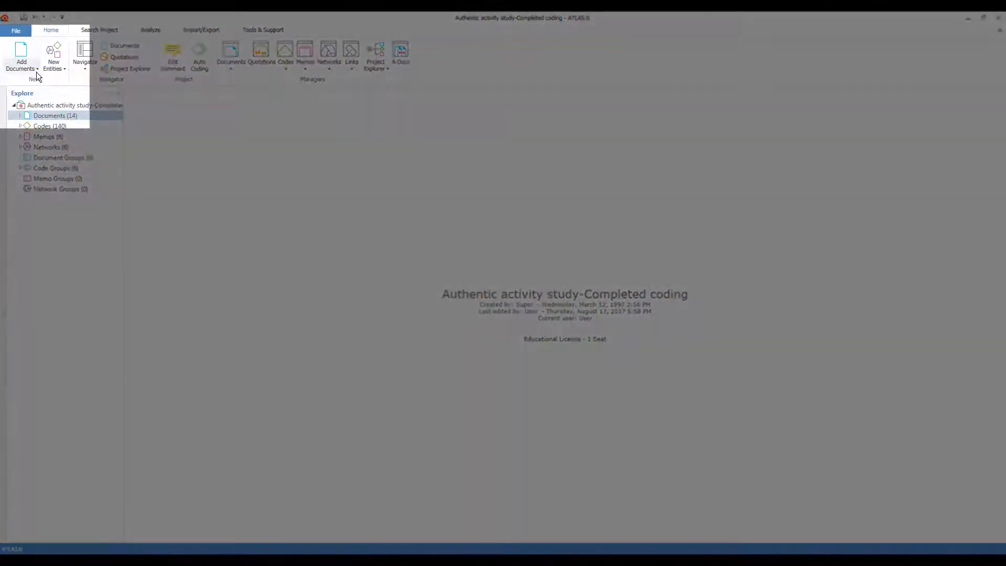
Step: Expand the Documents (14) branch in the Explore pane and select S1kbach
click(21, 55)
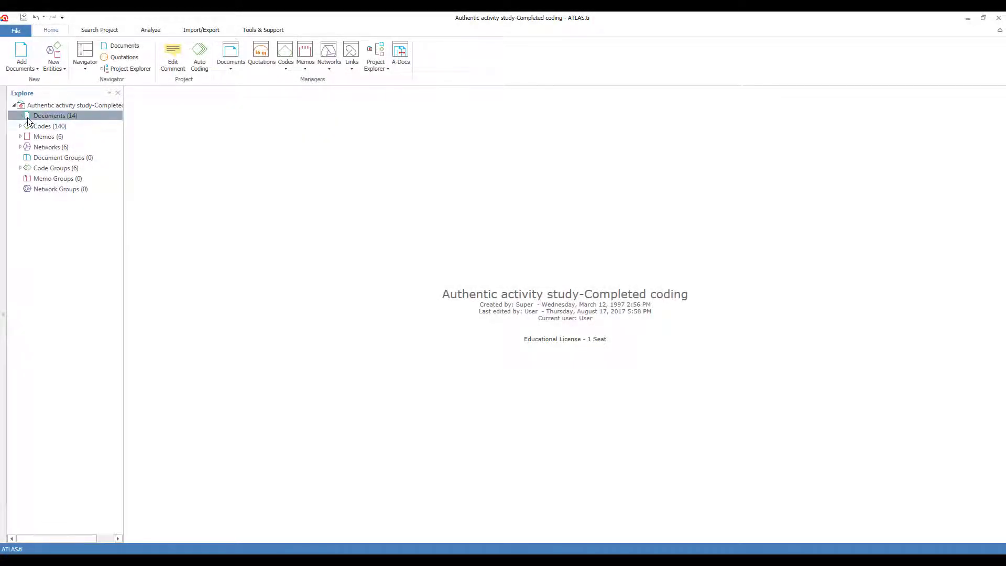
click(14, 116)
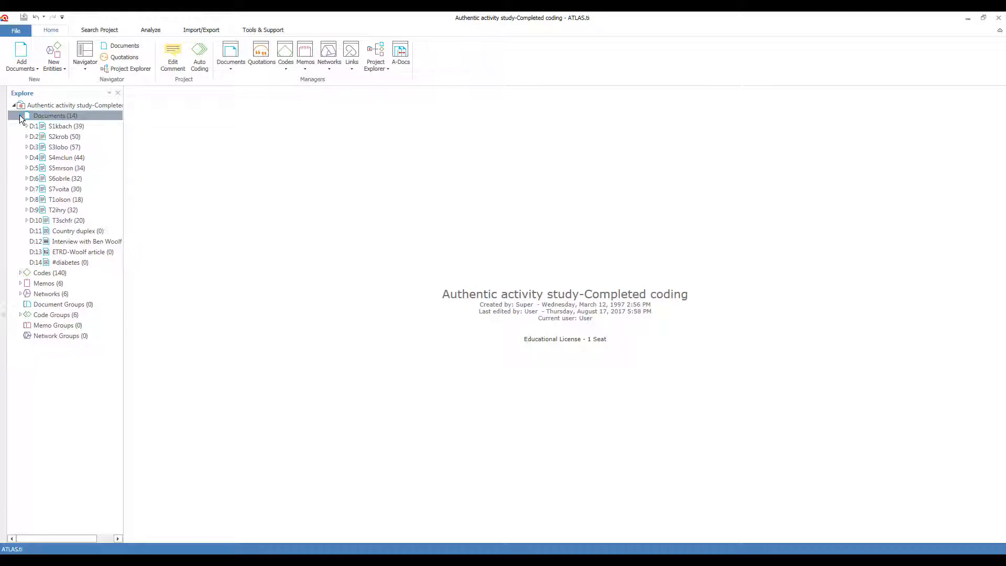
click(61, 126)
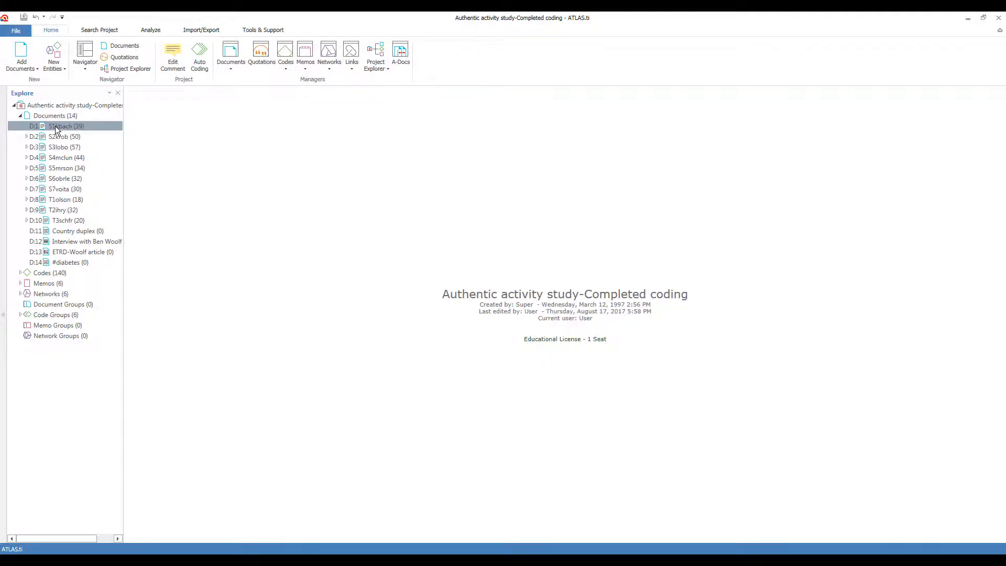
Step: Open the S1kbach and S2krob transcripts and the Country duplex photo in tabs
double_click(64, 137)
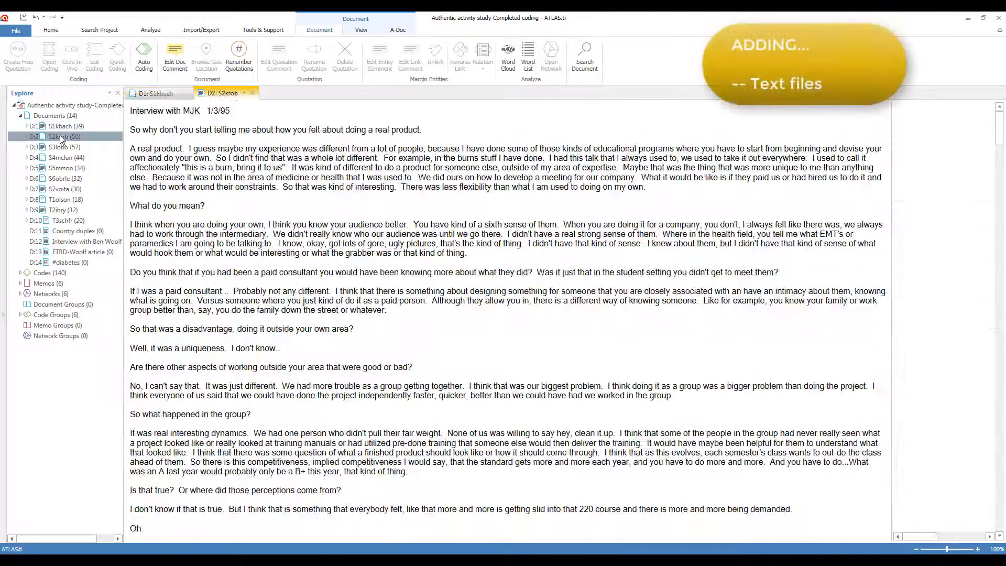
click(156, 93)
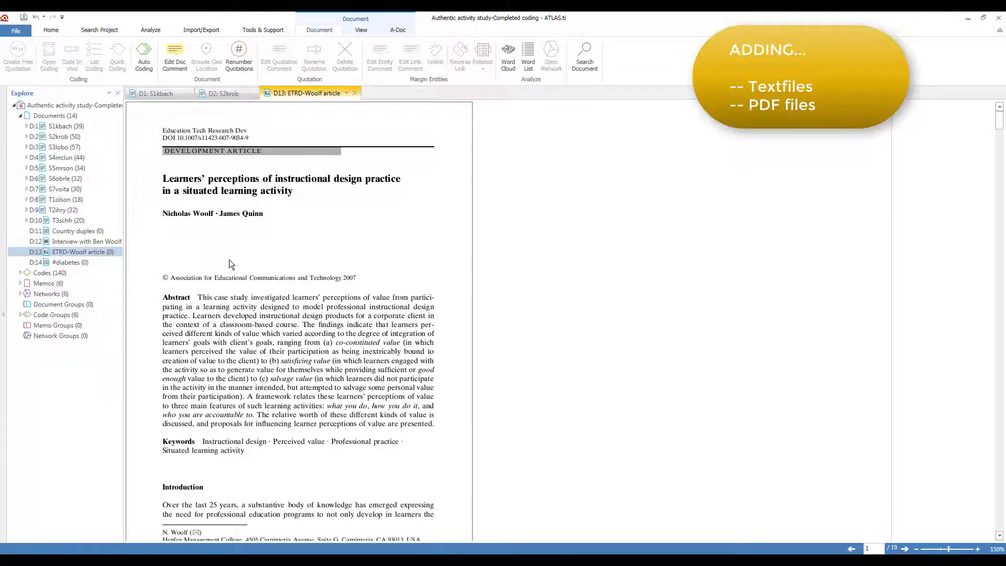
click(77, 231)
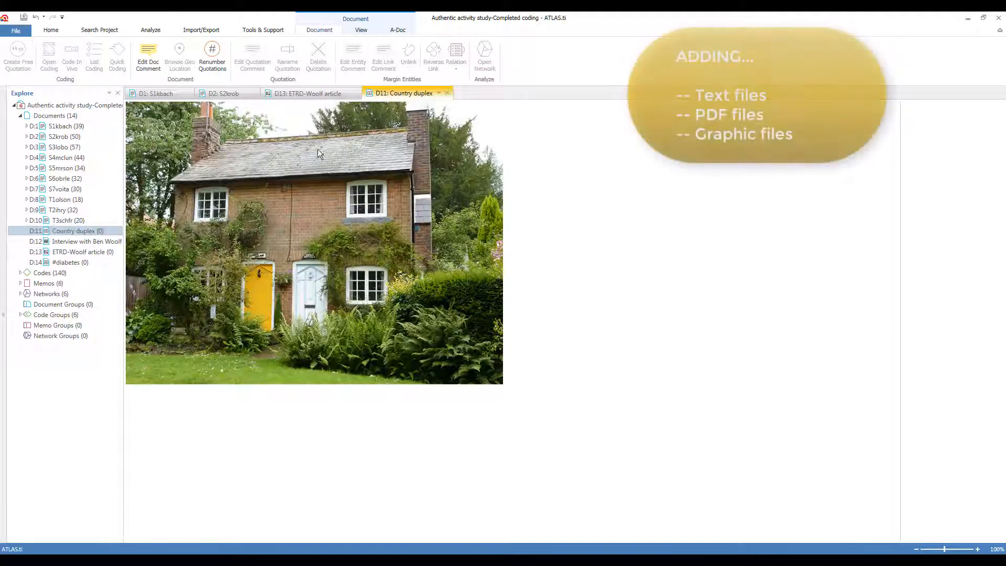
Step: Move the Country duplex photo into a new tab group and show the ETRD-Woolf article
right_click(405, 94)
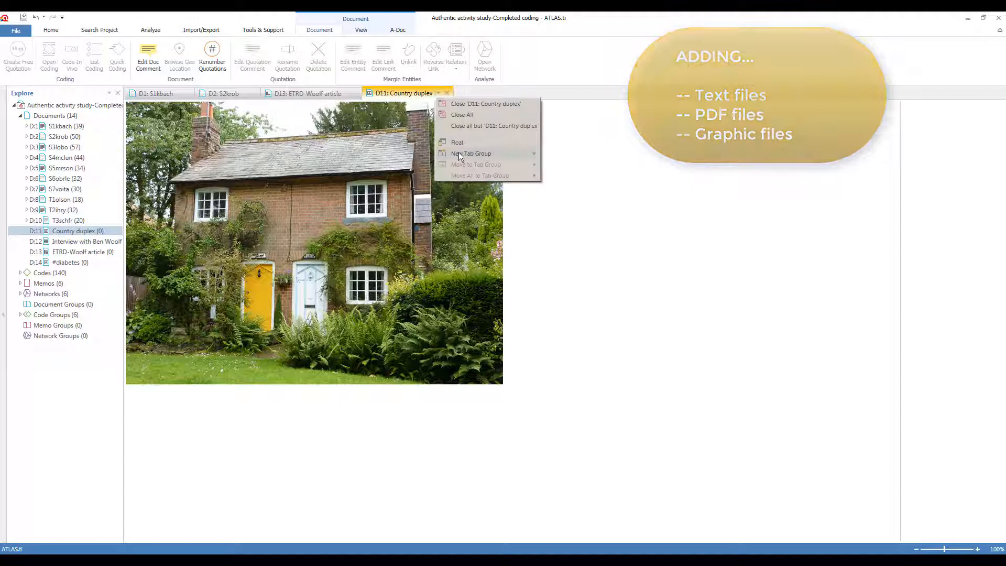
click(471, 154)
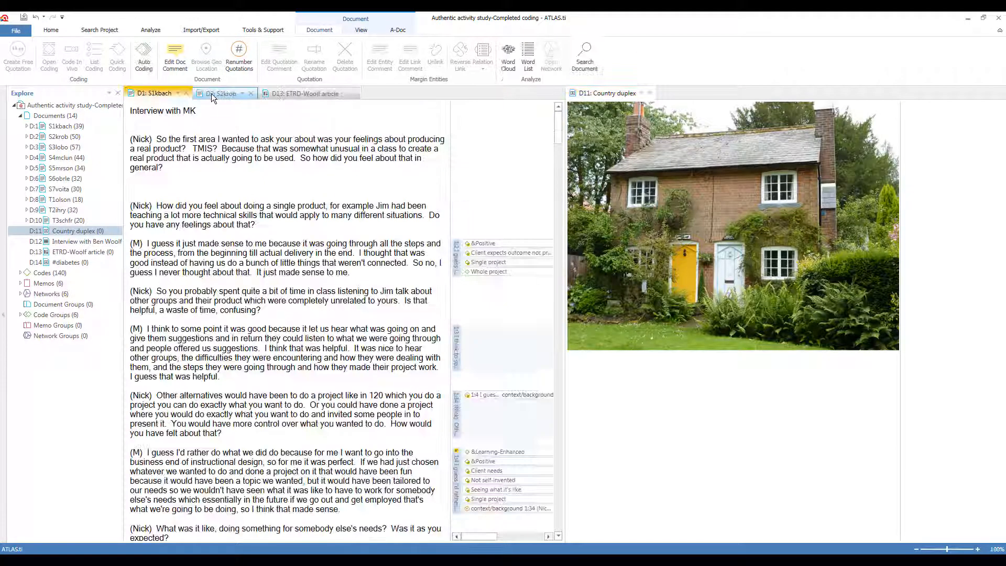
click(308, 93)
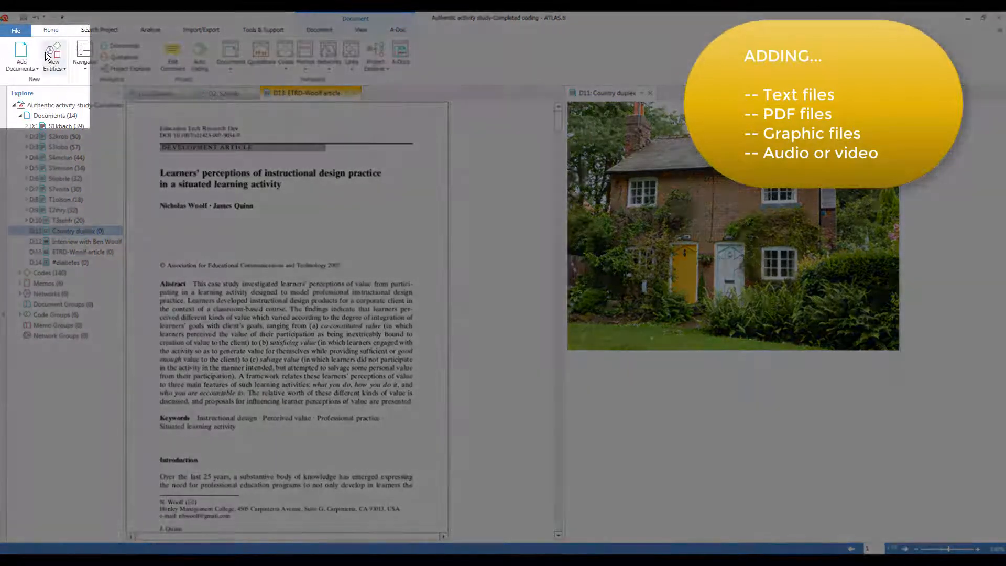
Step: Show the Add Documents options and close the S1kbach and S2krob transcript tabs
click(21, 55)
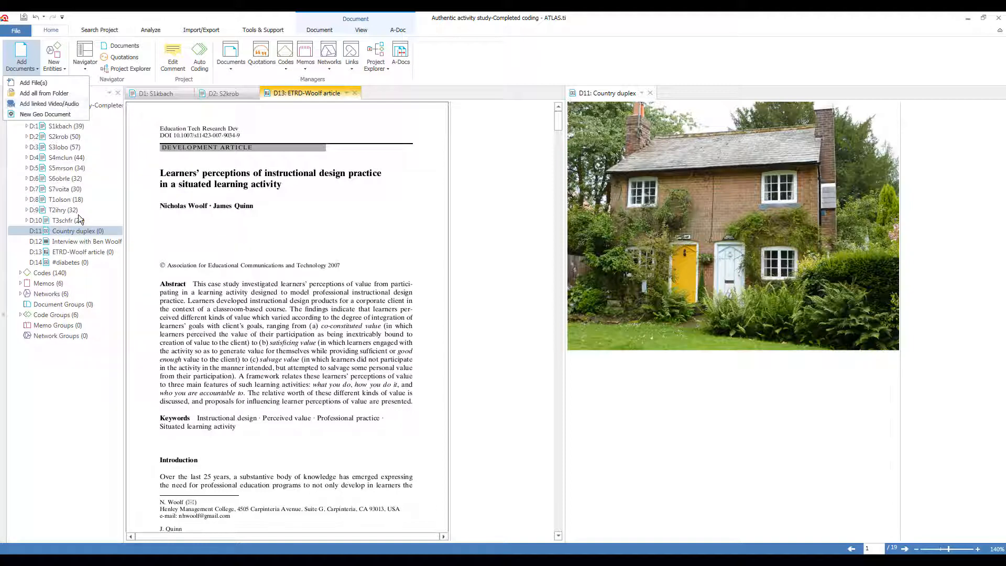
click(155, 93)
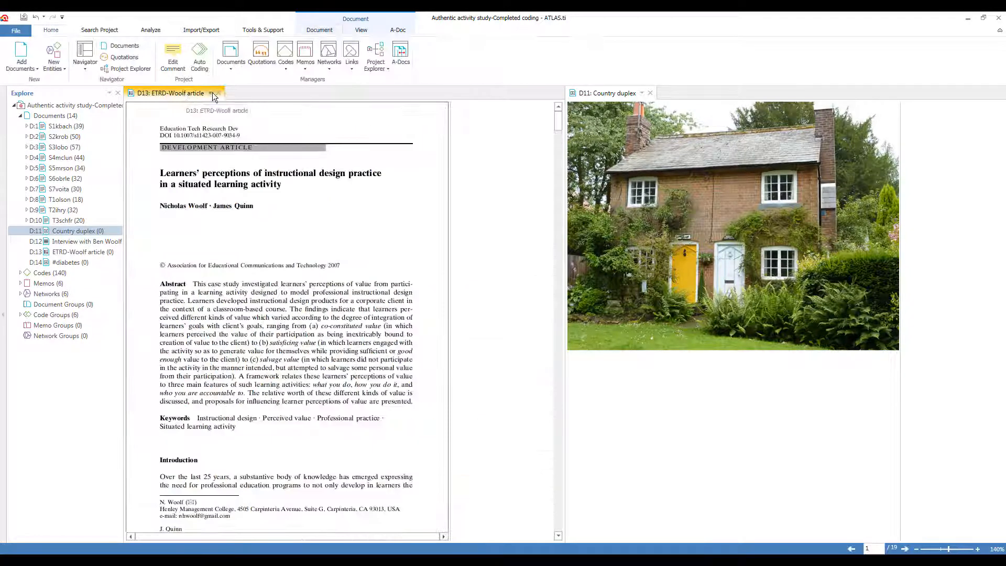
Step: Play and pause the Interview with Ben Woolf video, then close all document tabs
double_click(77, 241)
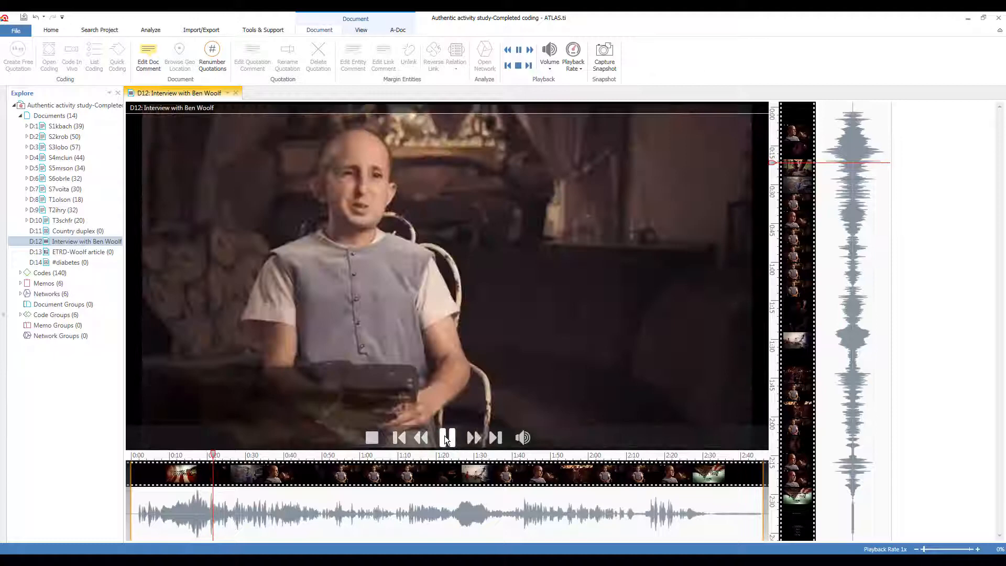
click(447, 437)
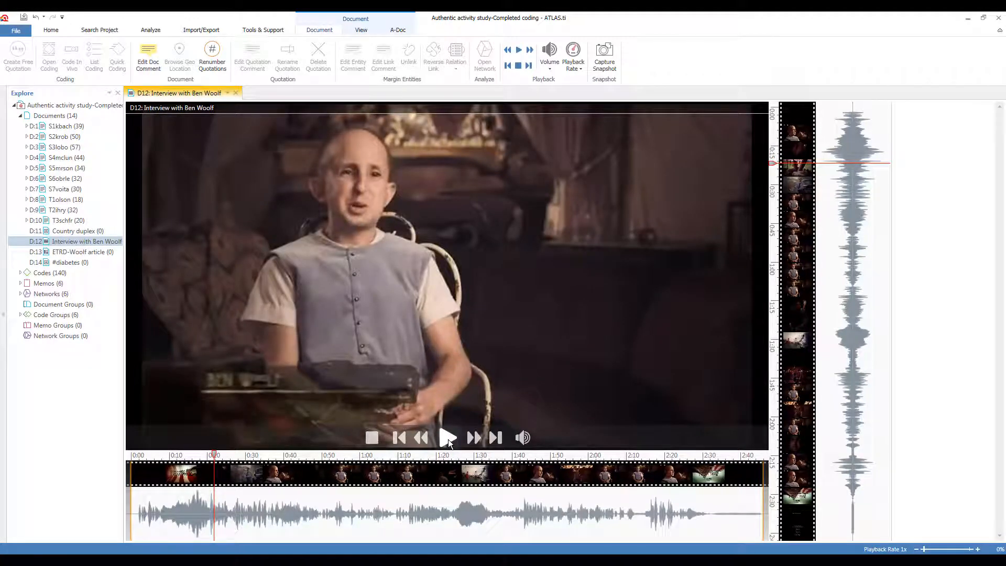
click(447, 438)
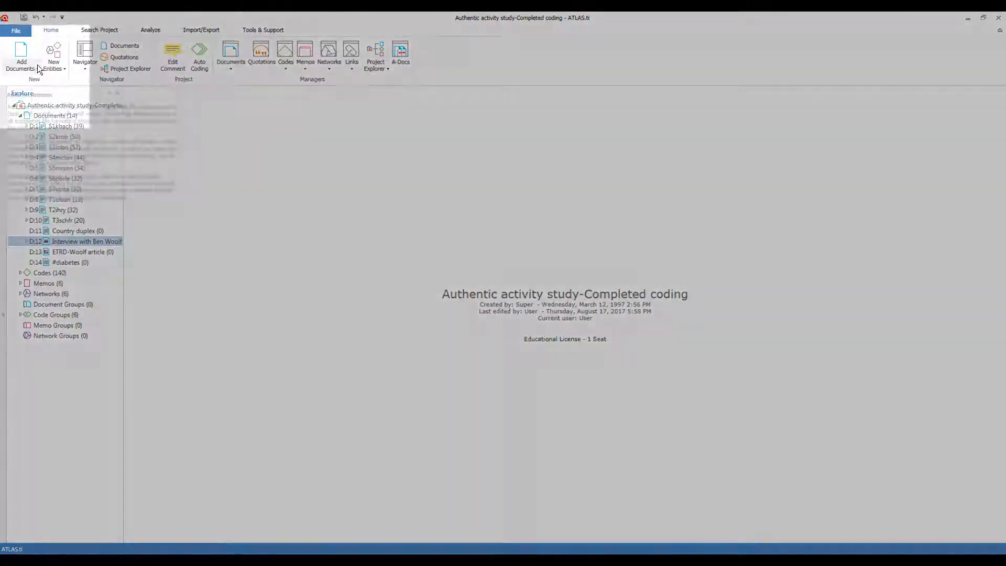
Step: Create a new geo document (D28) through Add Documents > New Geo Document
click(21, 55)
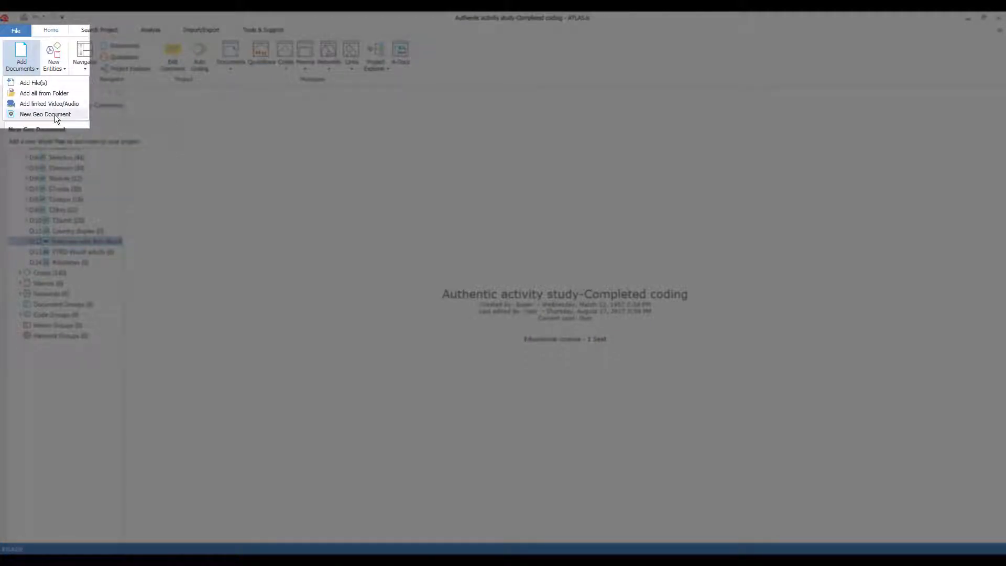
click(46, 114)
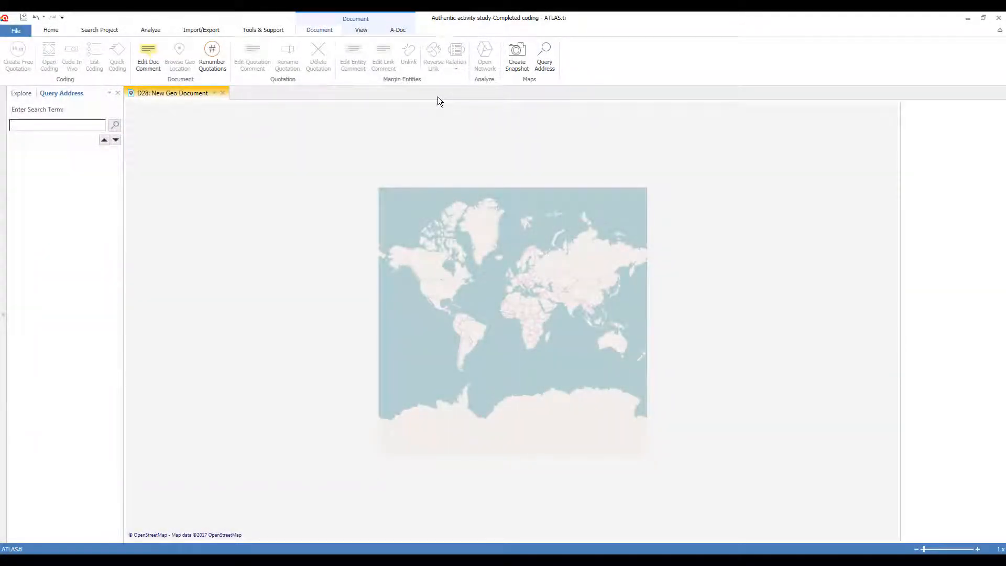
Step: Search the address 'santa barbara high school' and pin the school on the map
text(santabarbara high school)
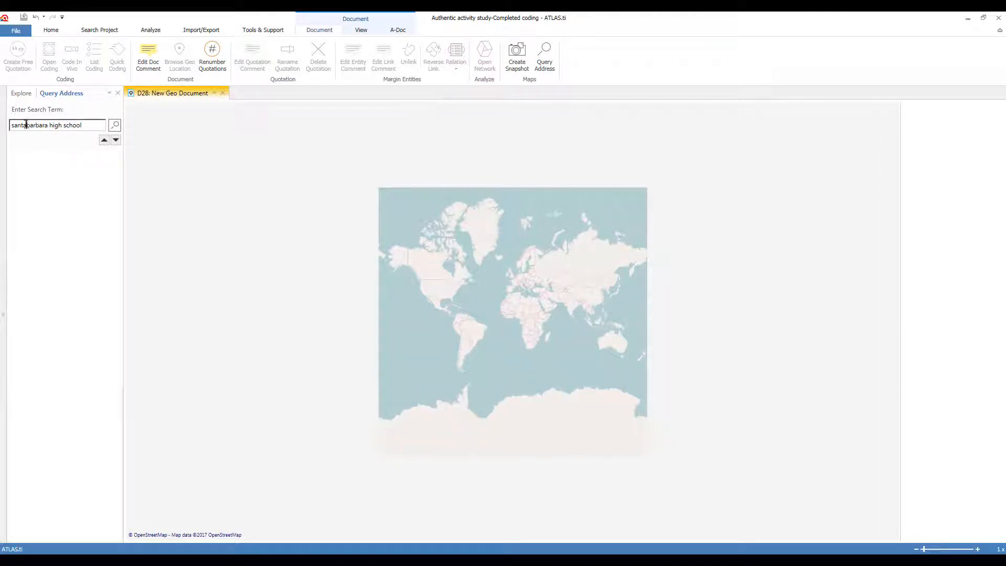
click(115, 125)
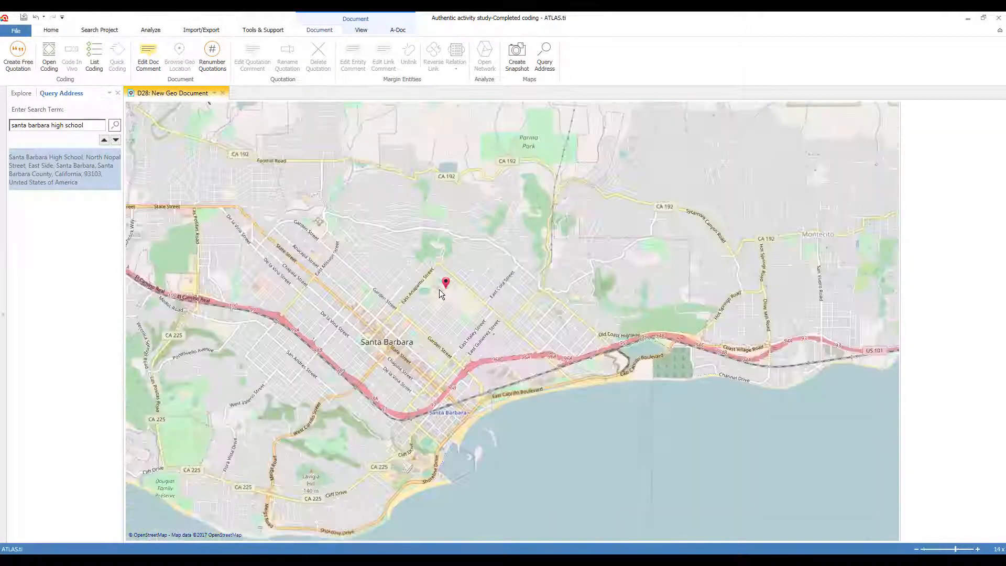
click(446, 283)
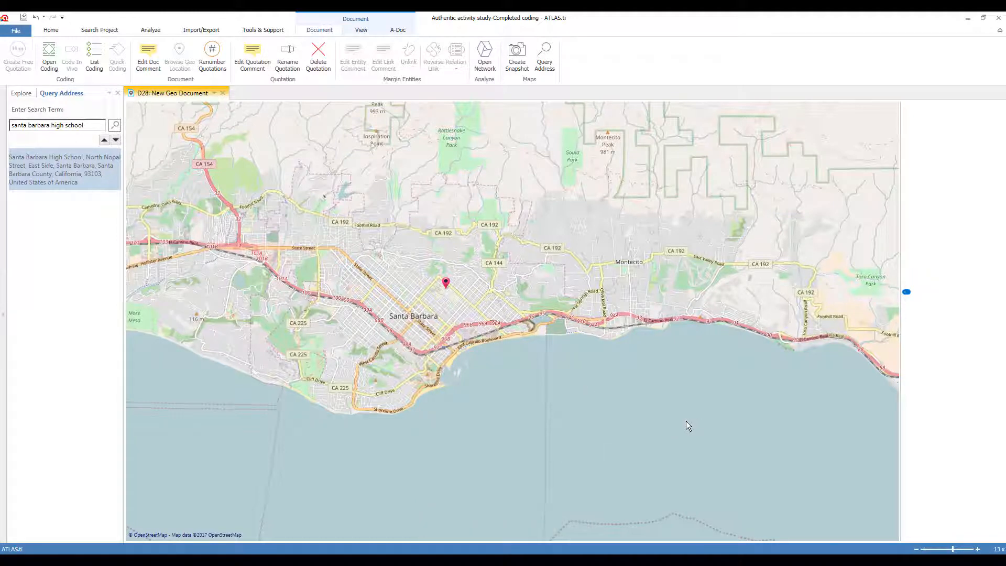
mouse_move(626, 411)
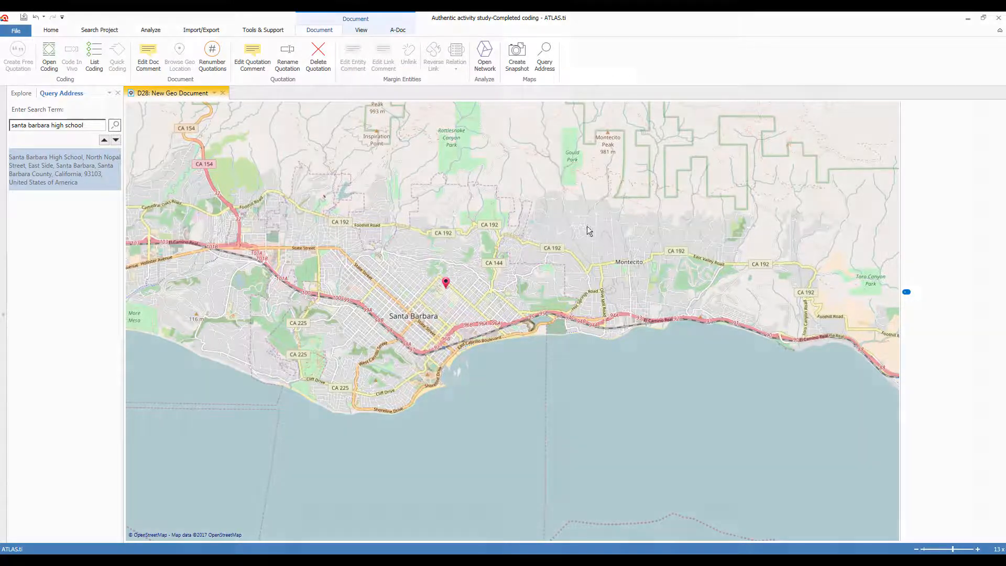
mouse_move(515, 56)
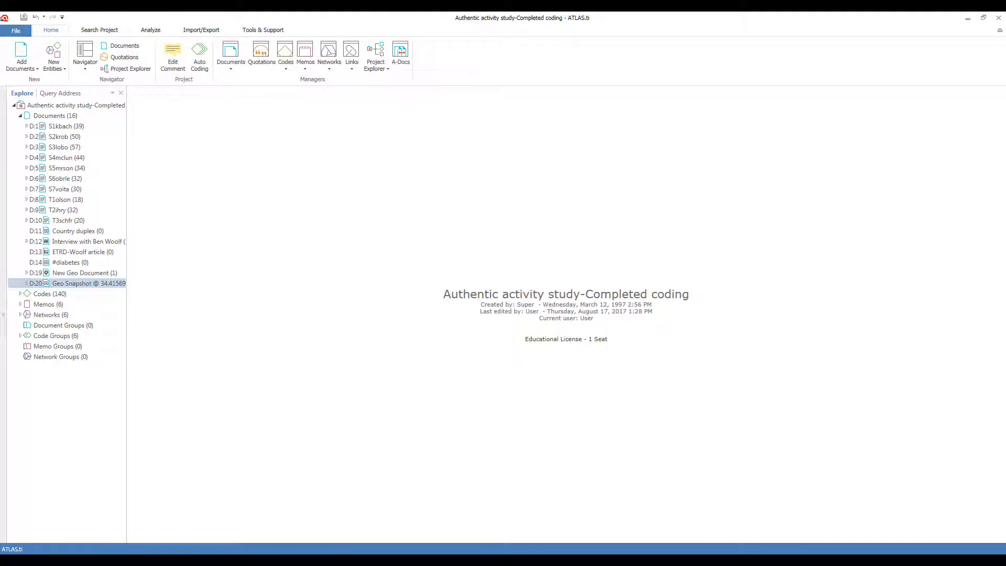
mouse_move(21, 55)
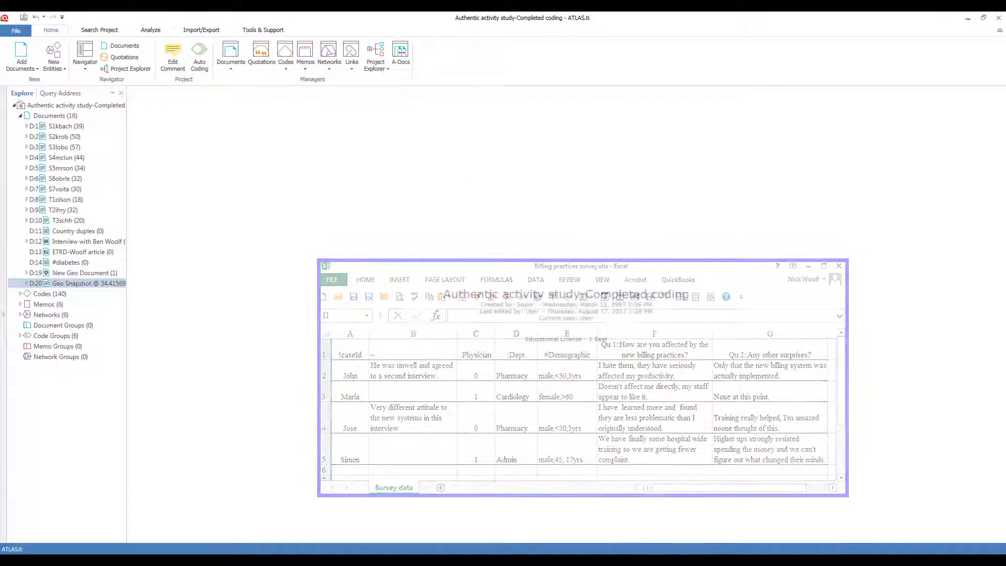
Step: Start the Import/Export > Survey import of survey data from an Excel file
click(838, 266)
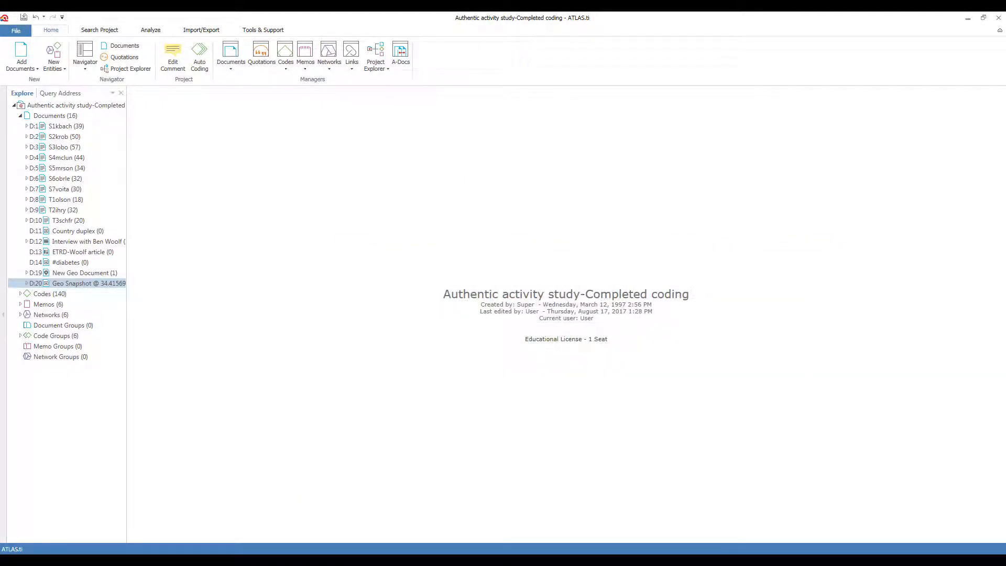
click(201, 29)
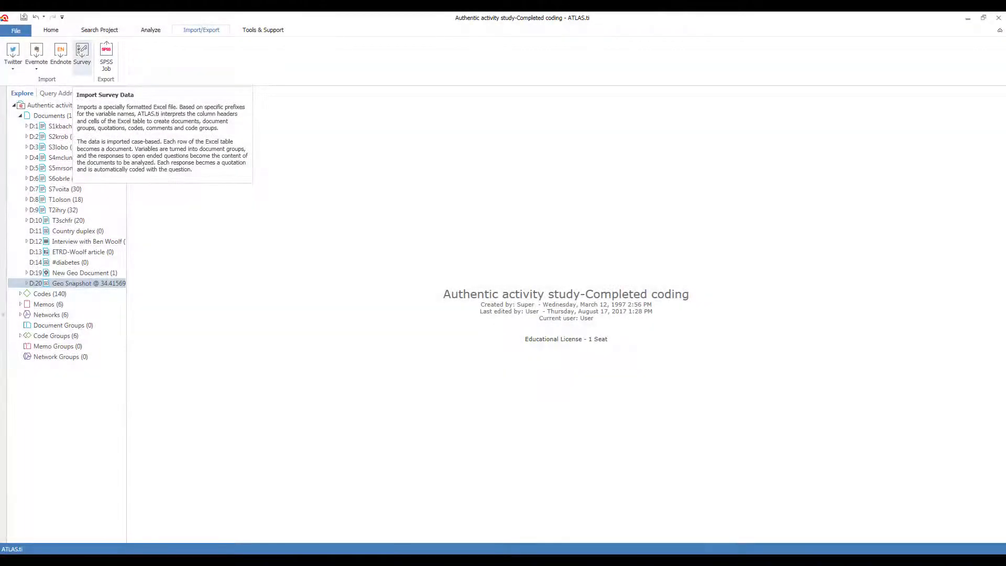
click(82, 54)
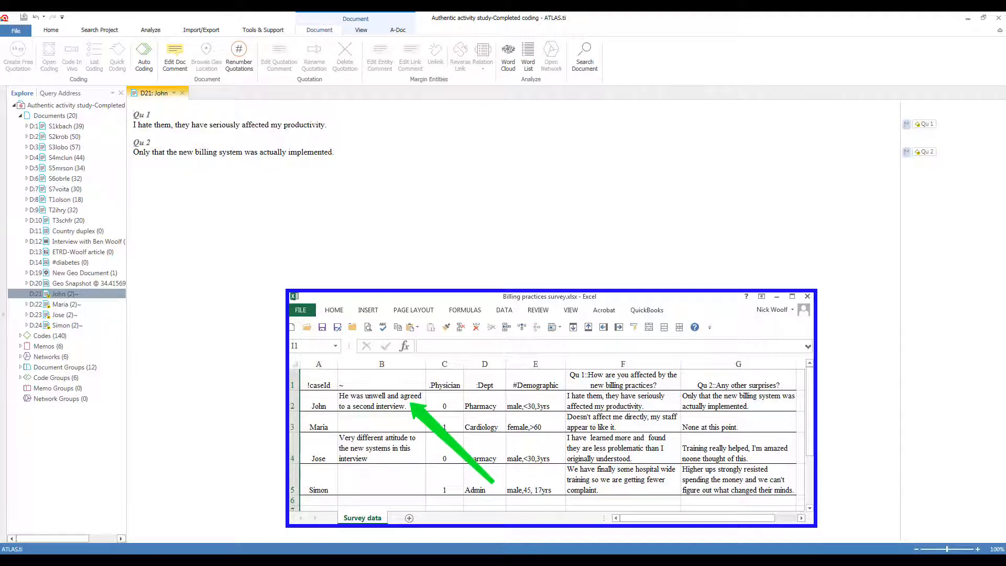
Step: Check the first survey document's options and expand Document Groups to view survey groups
right_click(57, 293)
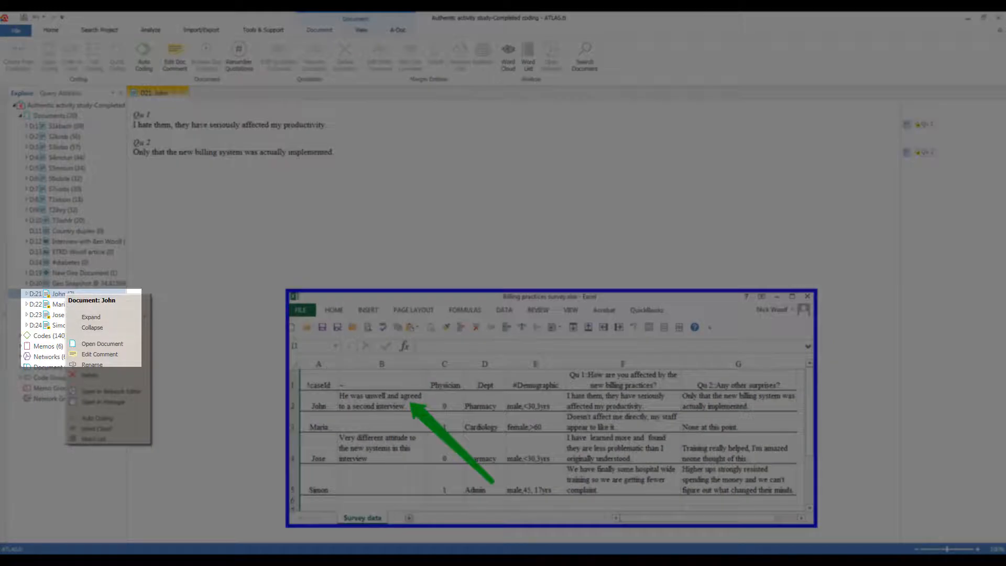
click(102, 343)
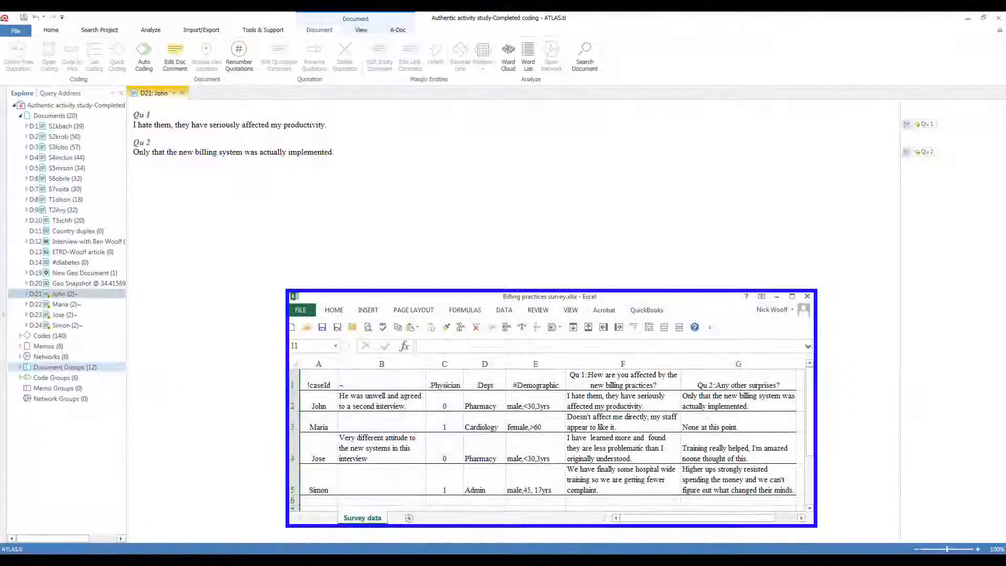
click(21, 366)
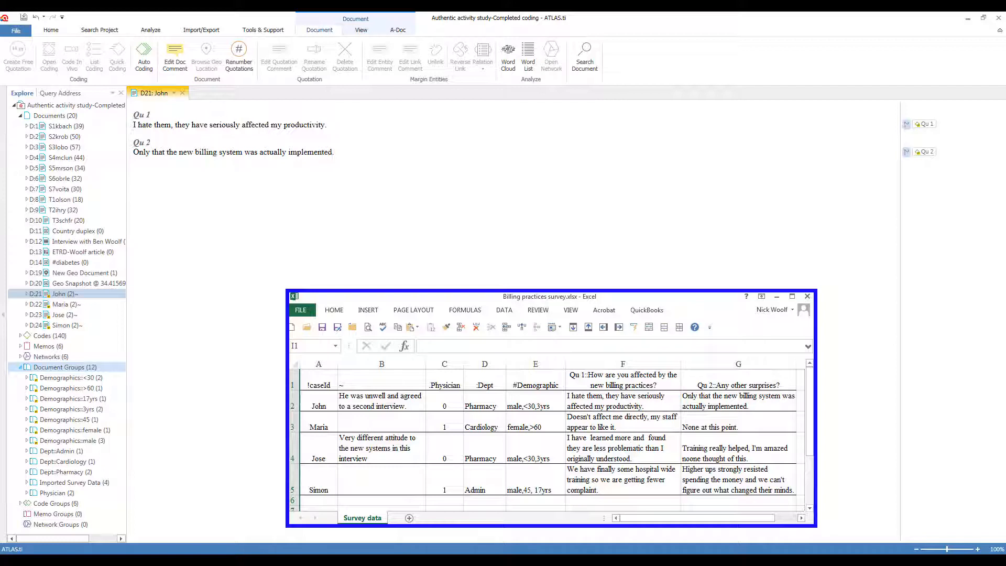
click(54, 492)
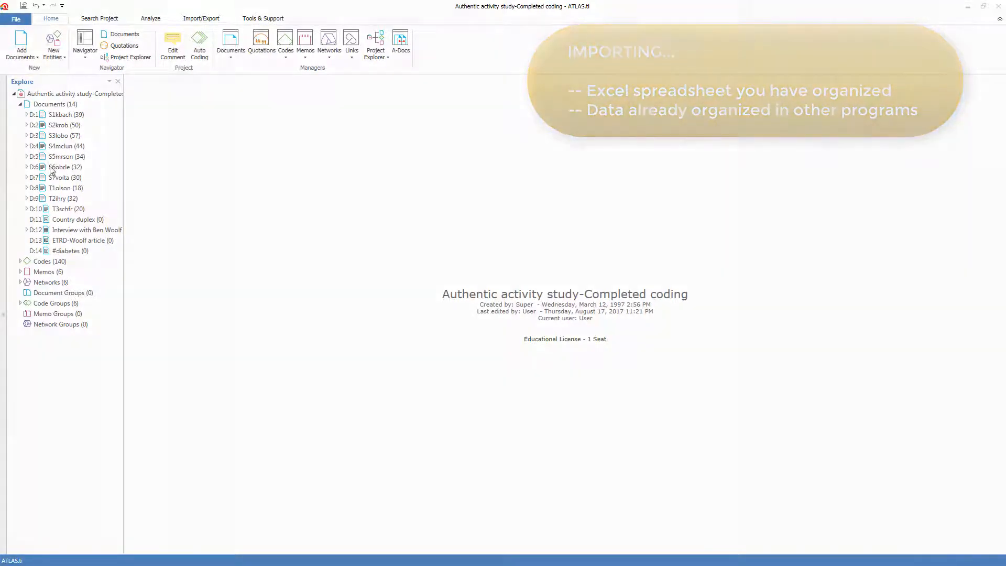
Step: Import the #diabetes Twitter data and open the D14 #diabetes document
click(200, 17)
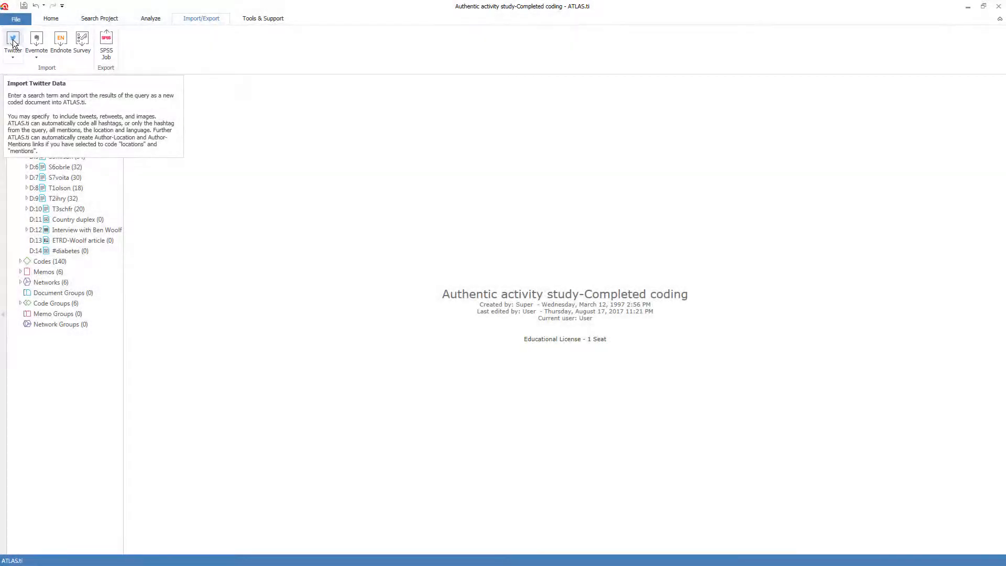
click(64, 251)
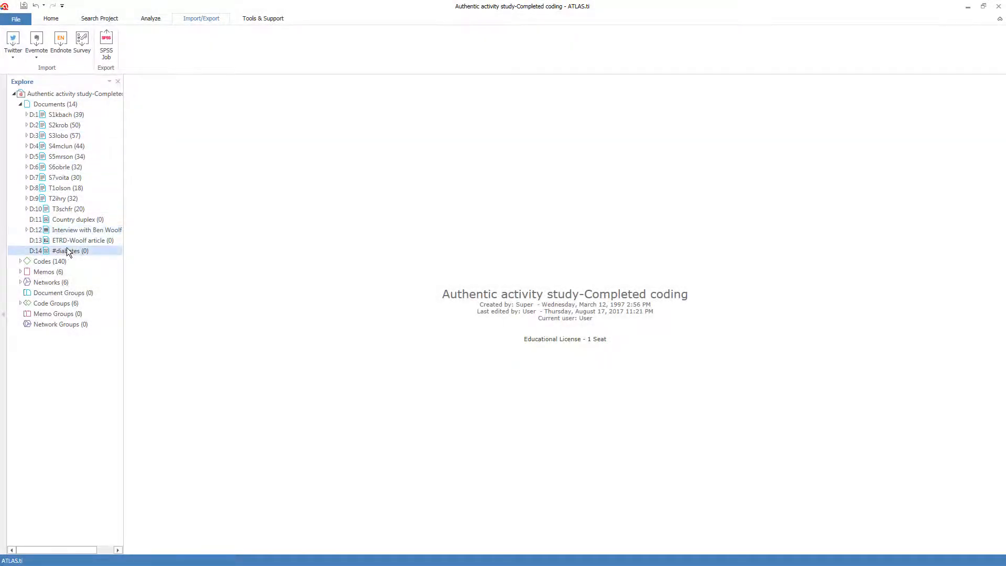
double_click(64, 251)
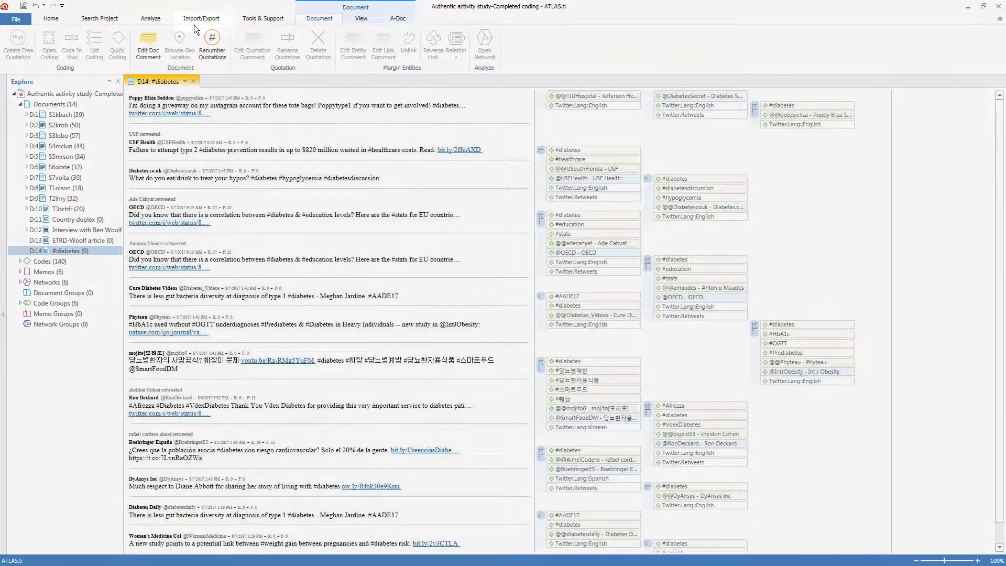
click(201, 17)
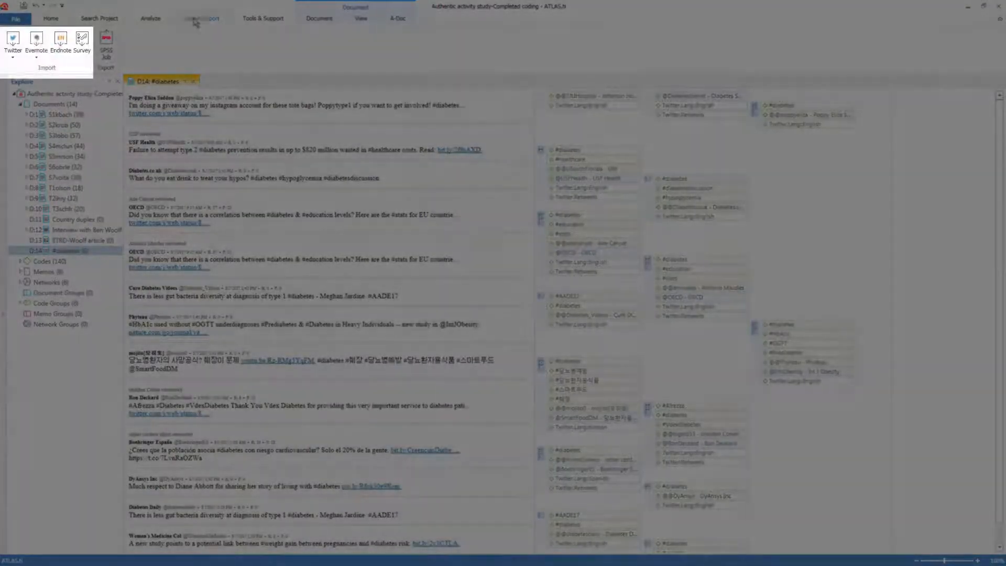
mouse_move(36, 40)
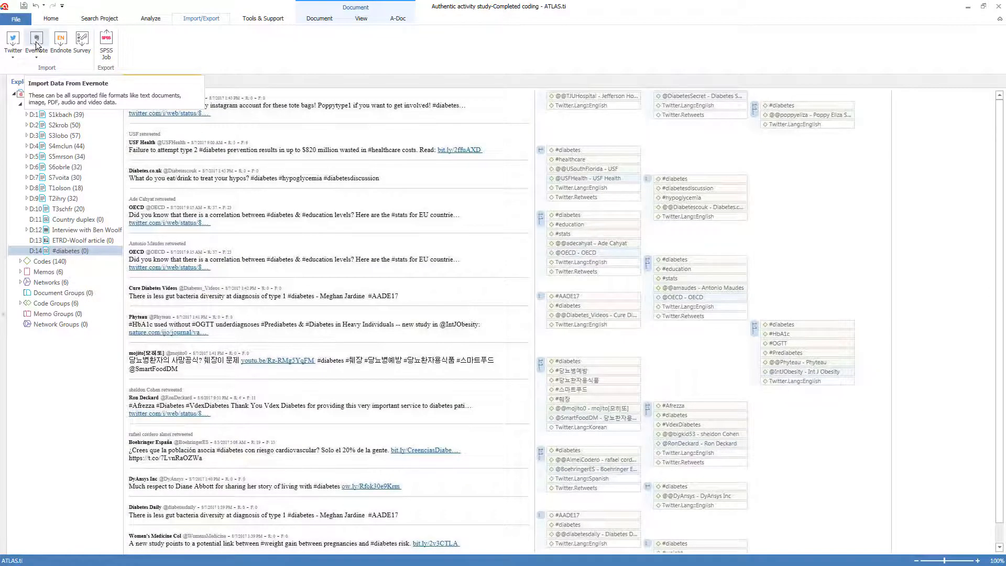
click(36, 40)
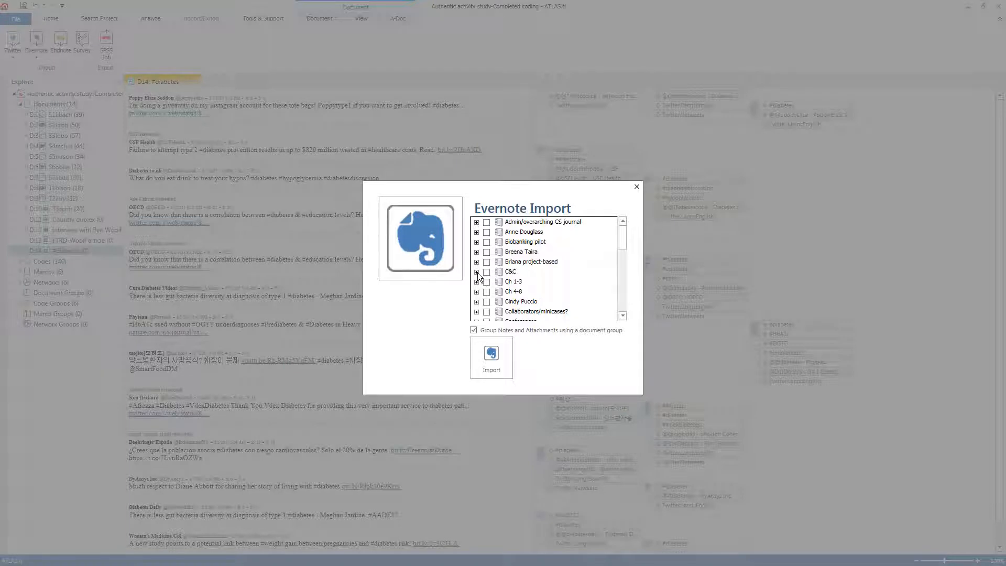
click(476, 272)
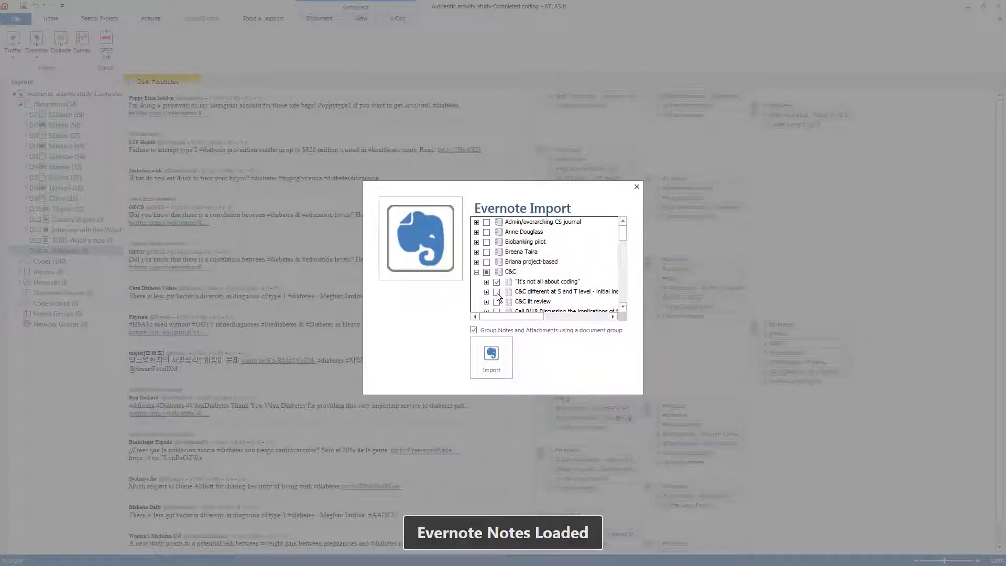
click(497, 302)
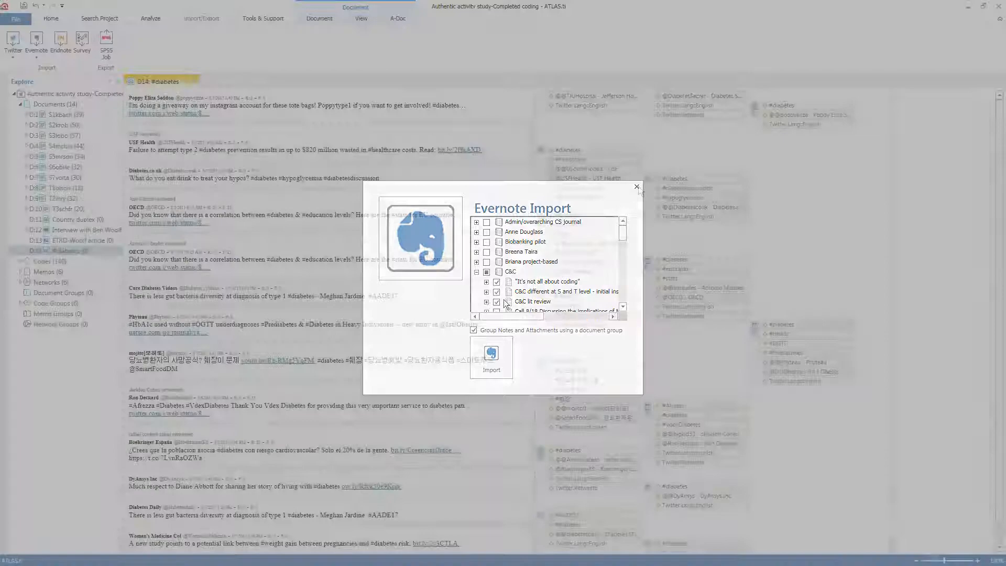
click(636, 187)
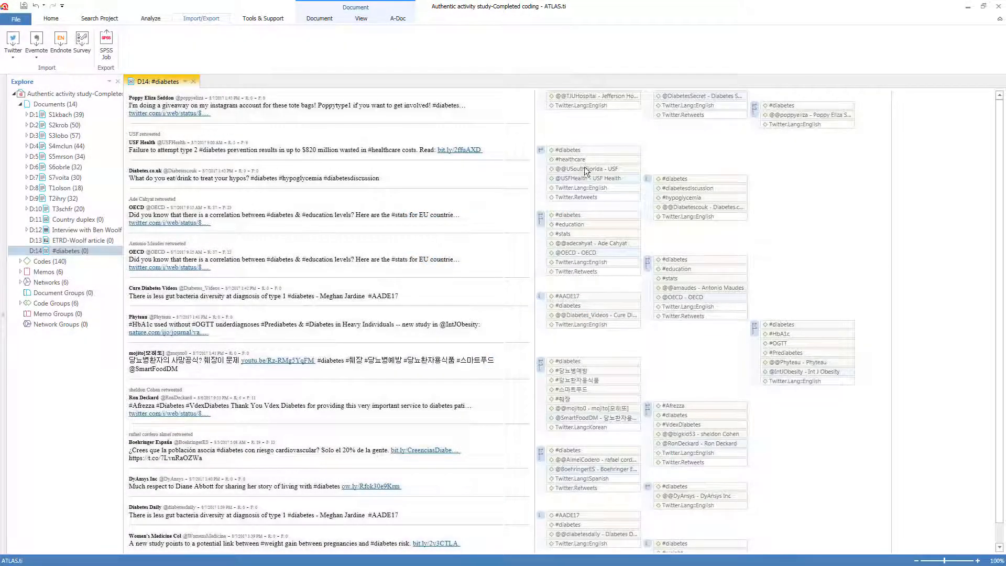